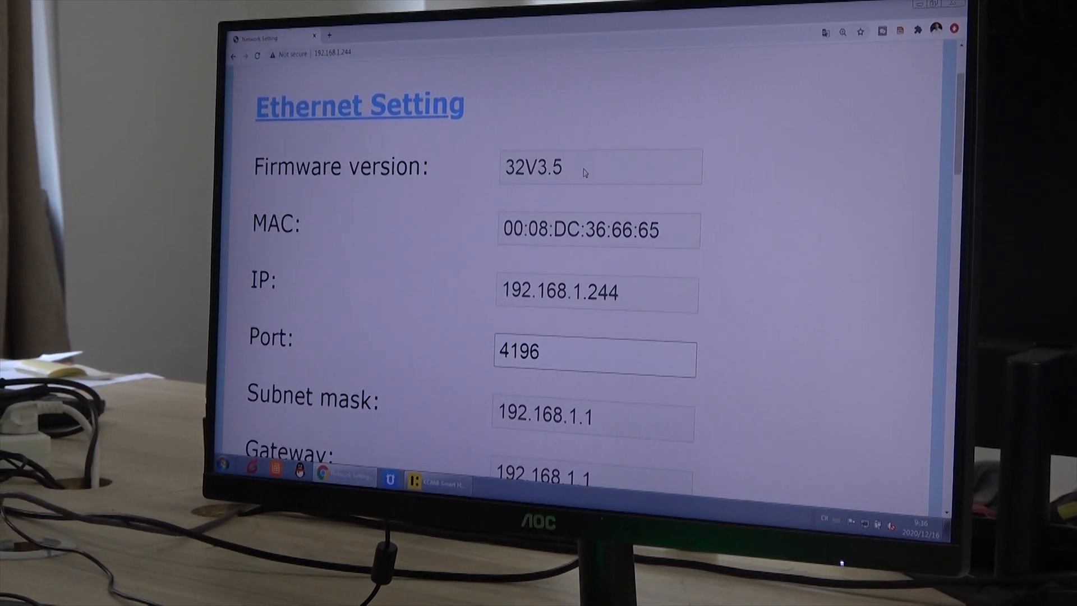
Step: Confirm firmware 32V3.5 on the zoomed-out settings page, then switch to KC868 Smart Home Control System
{"action": "double_click", "coordinate": [532, 168]}
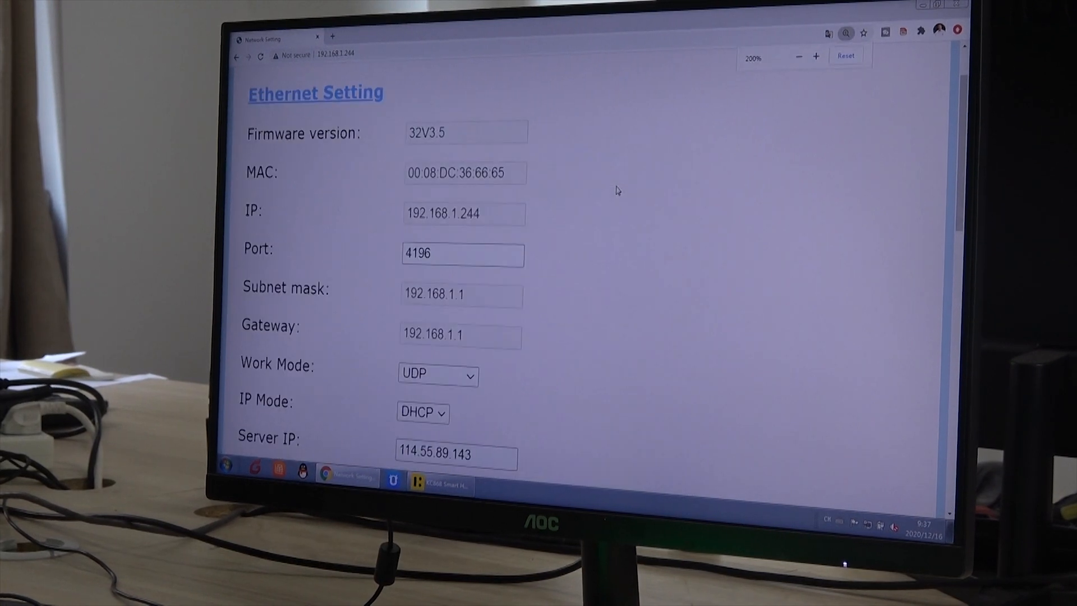
{"action": "left_click", "coordinate": [798, 56]}
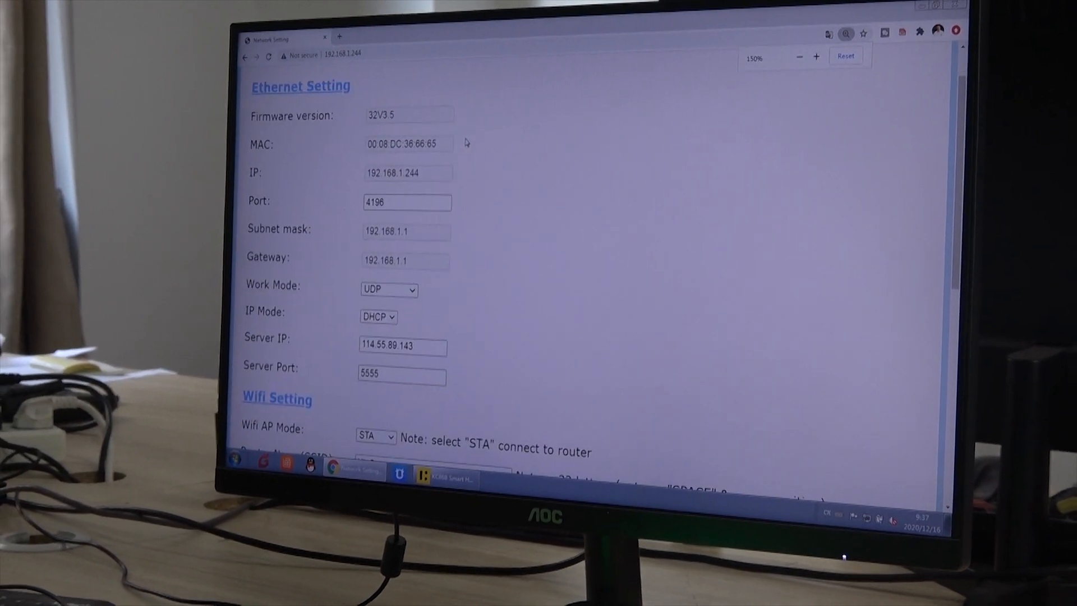
{"action": "left_click", "coordinate": [798, 57]}
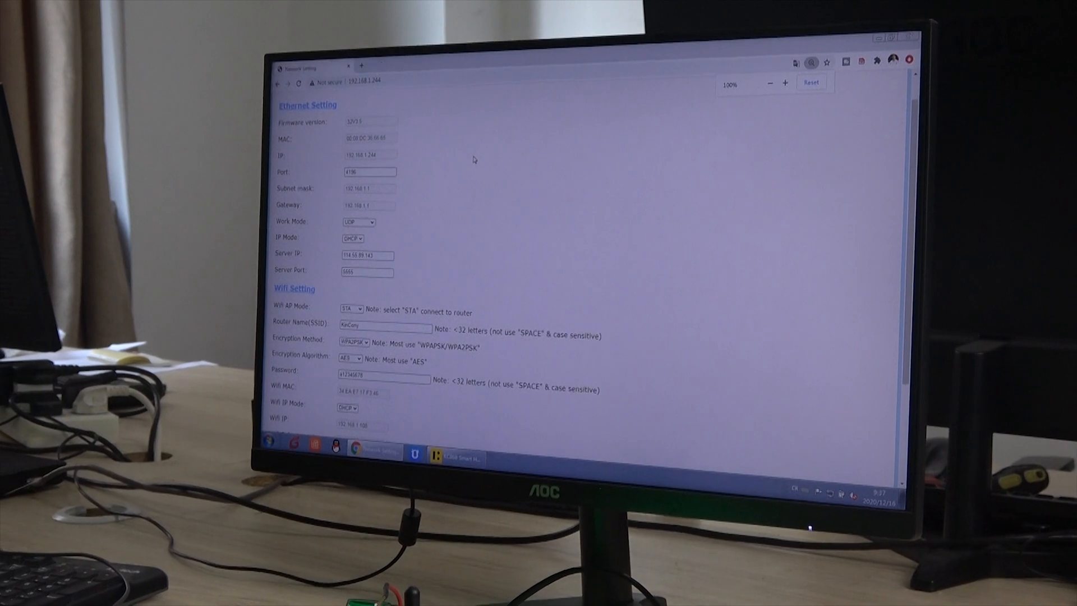
{"action": "left_click", "coordinate": [455, 437]}
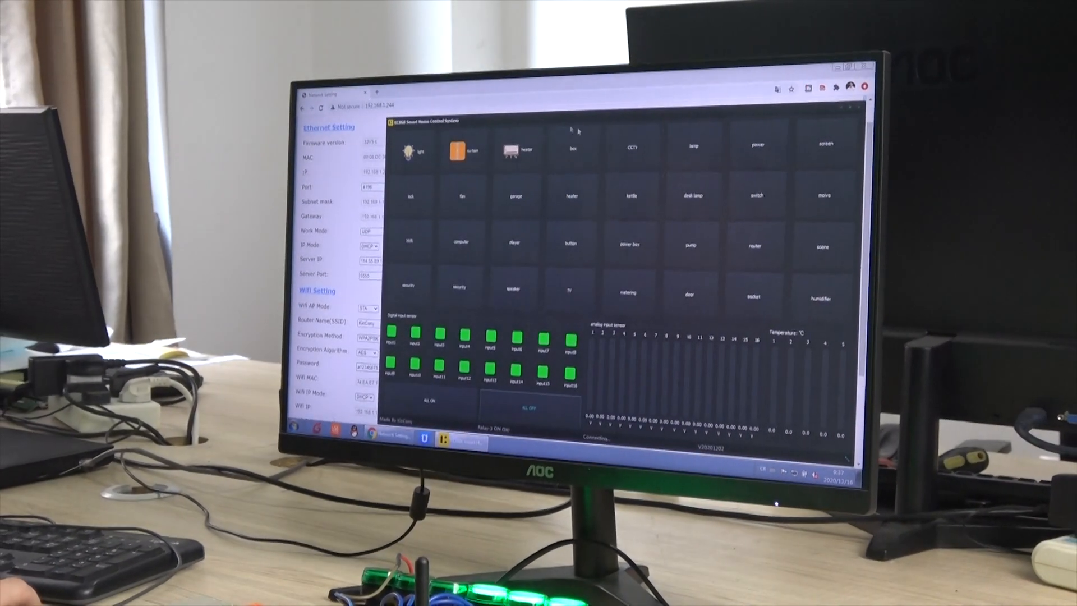